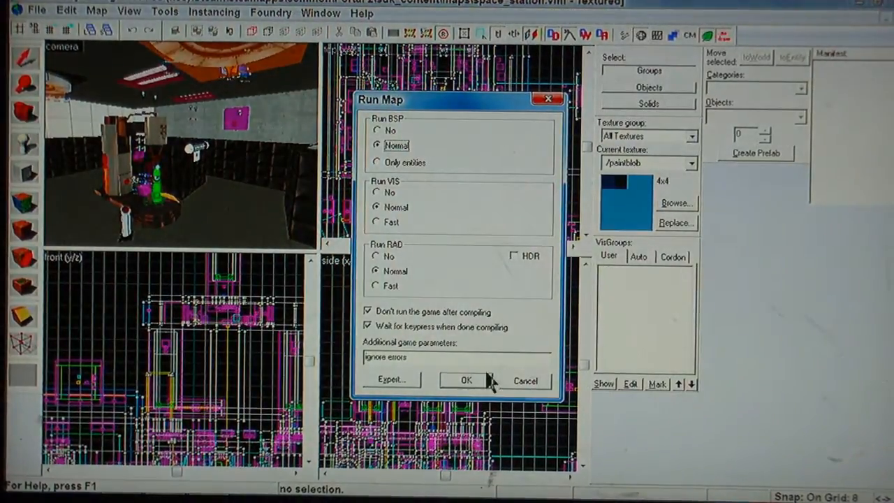
# Confirm the Run Map dialog to compile with Normal BSP, VIS and RAD and no game launch
pyautogui.click(467, 380)
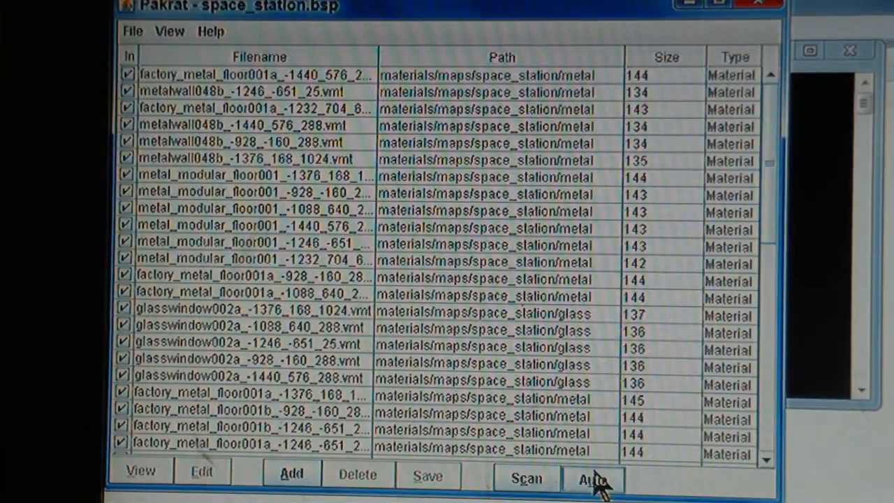
# Auto-scan the map and add the 29 files found on disk to the pak
pyautogui.click(595, 478)
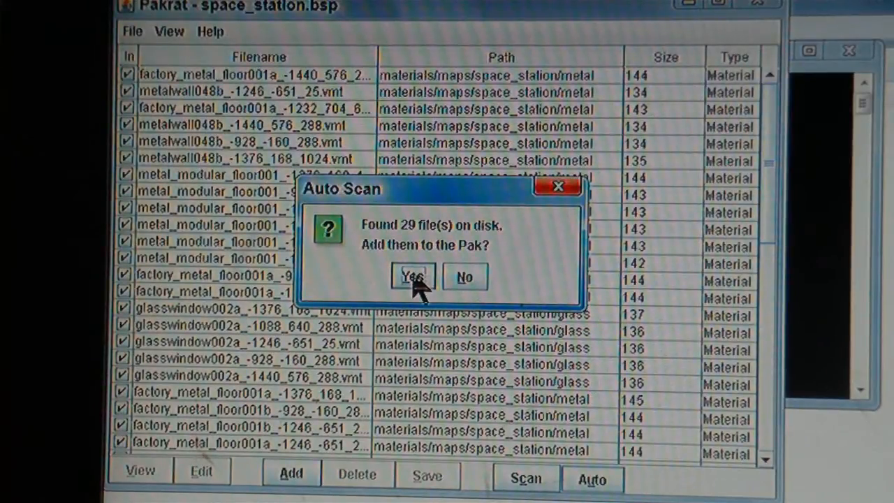
pyautogui.click(412, 277)
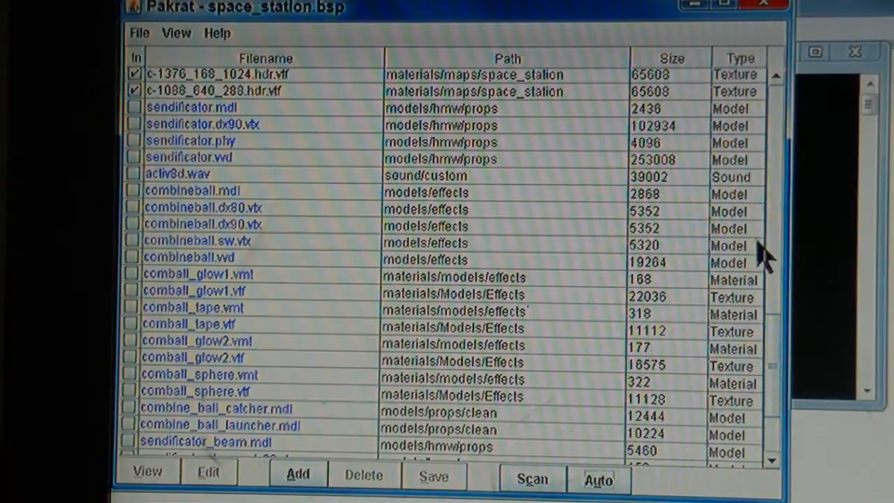
pyautogui.moveTo(224, 140)
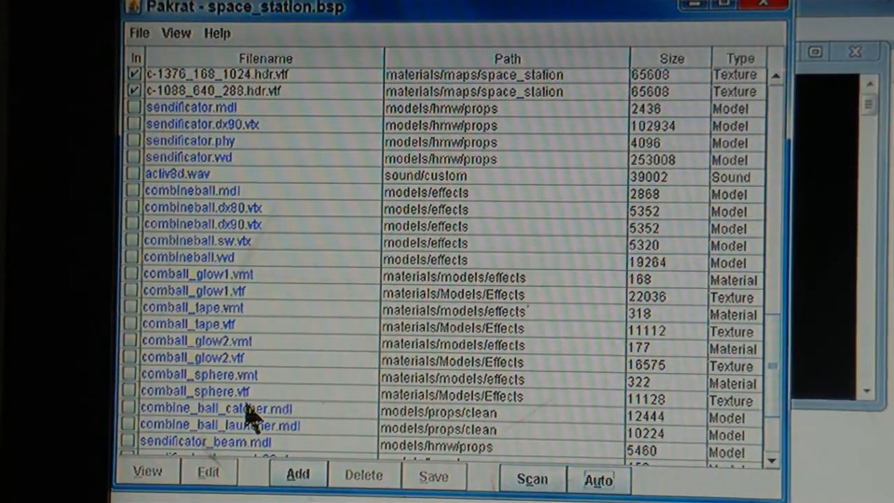
# Save the packed map as a new BSP named 'test'
pyautogui.click(143, 33)
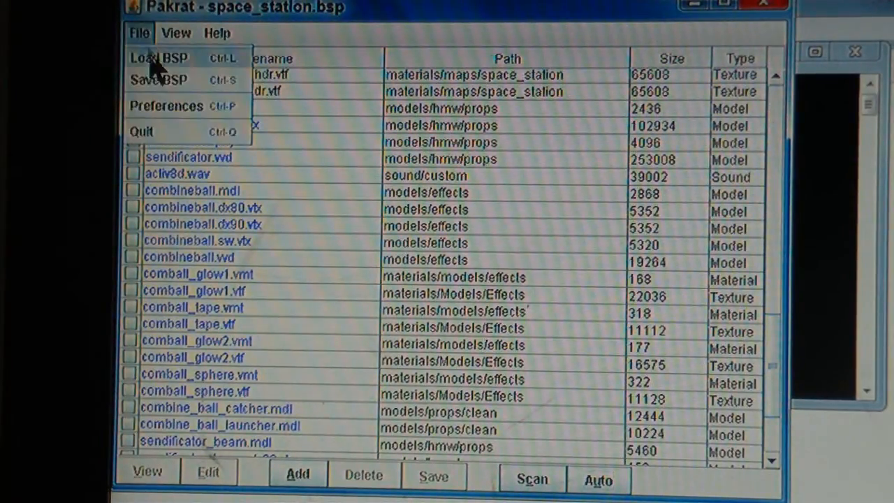
pyautogui.click(159, 80)
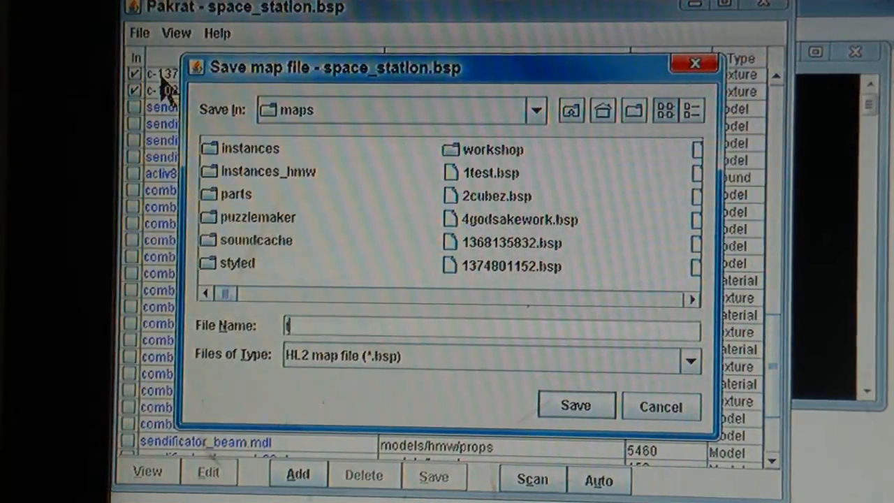
pyautogui.write('test')
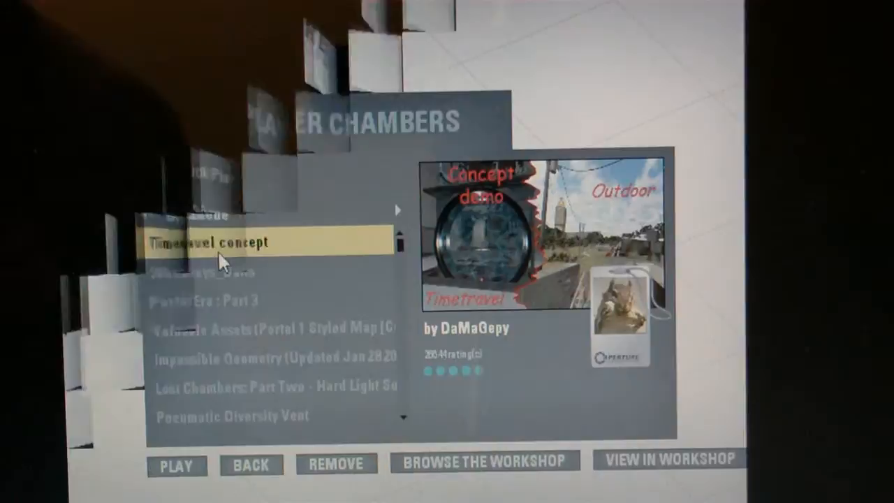
# Select the Timetravel concept chamber in the Community Test Chambers list
pyautogui.click(176, 465)
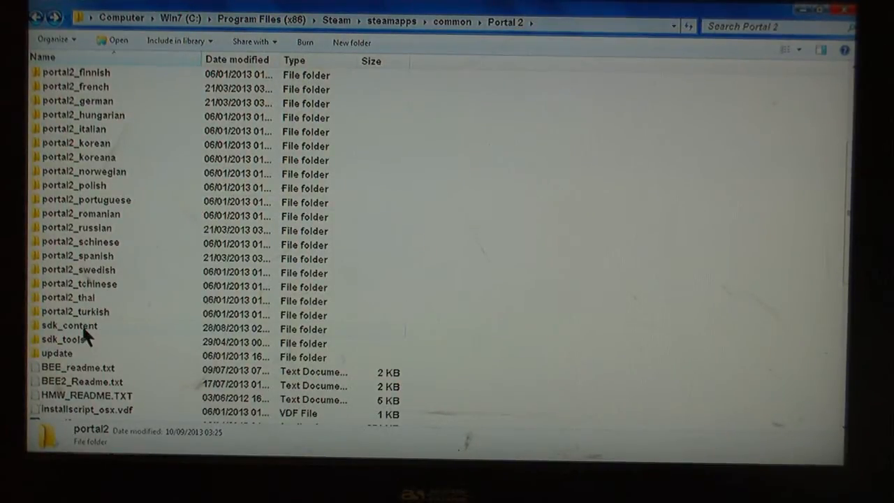
# Enter the portal2 game folder inside the Portal 2 installation directory
pyautogui.click(69, 326)
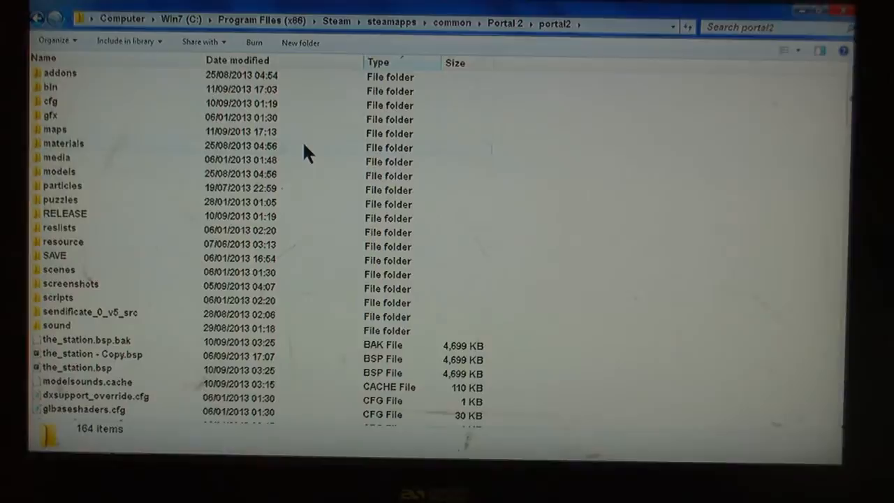
pyautogui.moveTo(91, 312)
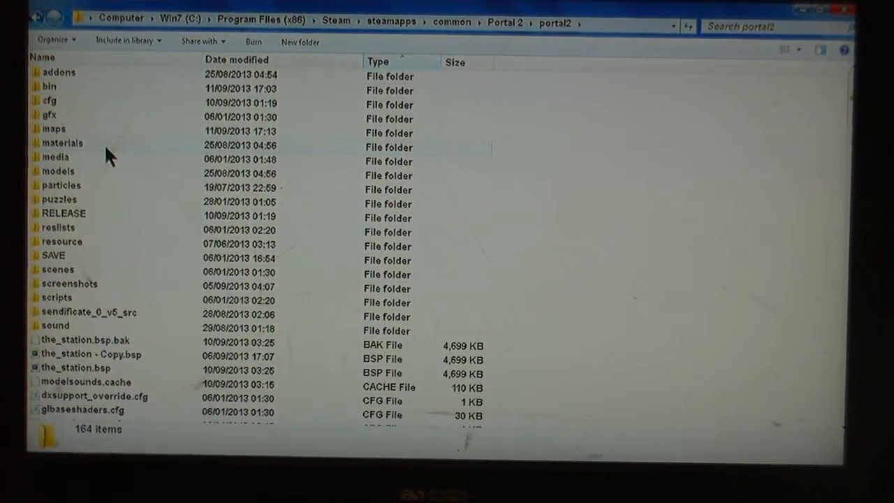
pyautogui.moveTo(67, 162)
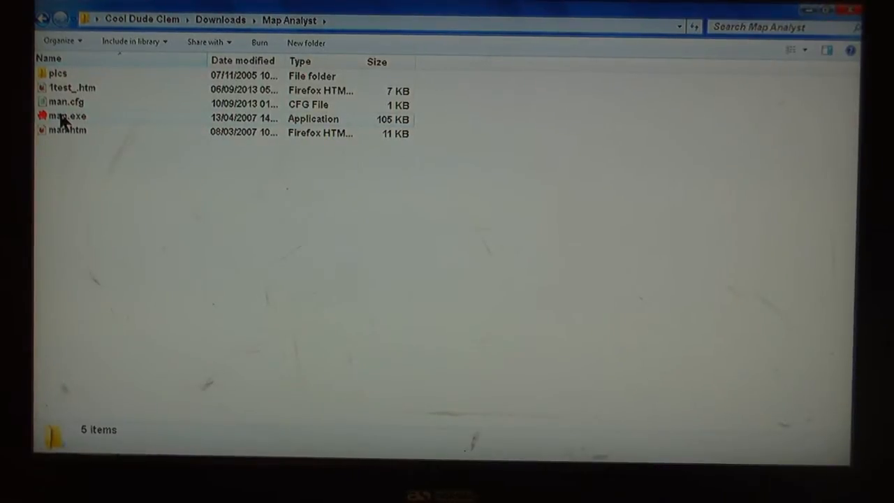
# Launch Map Analyst (man.exe) and analyse the map .bsp from portal2\maps
pyautogui.doubleClick(67, 114)
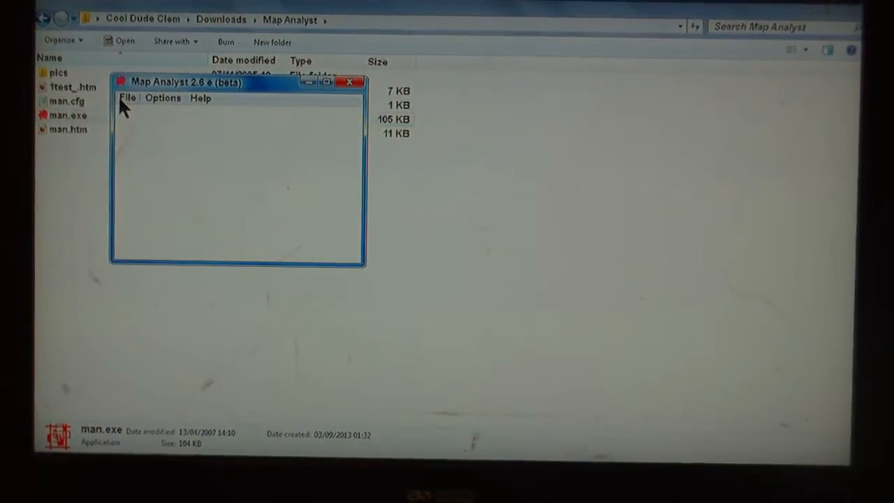
pyautogui.click(128, 98)
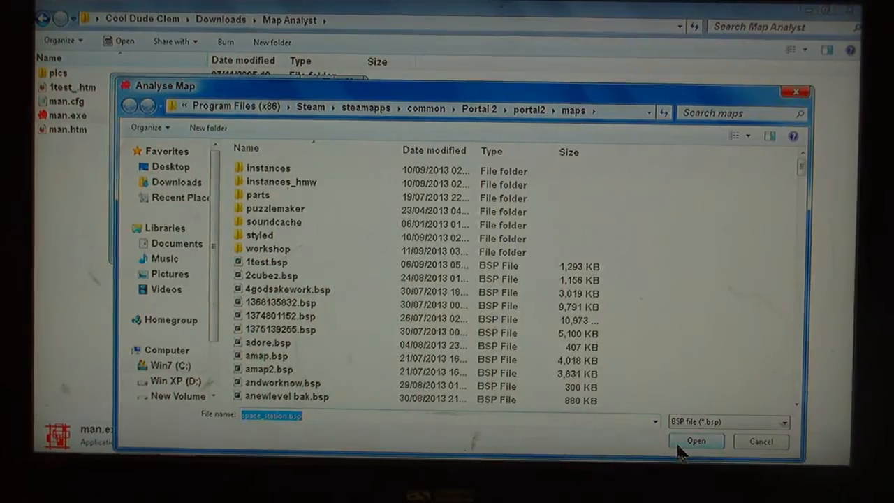
pyautogui.click(695, 441)
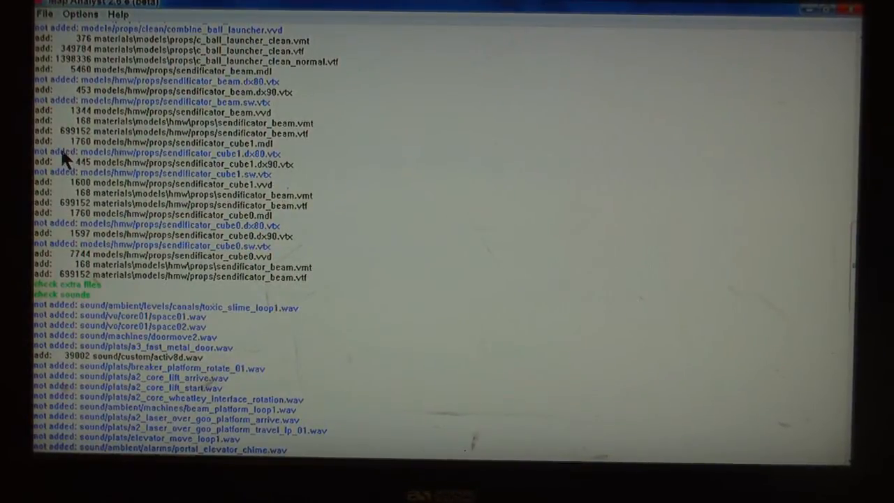
pyautogui.moveTo(198, 166)
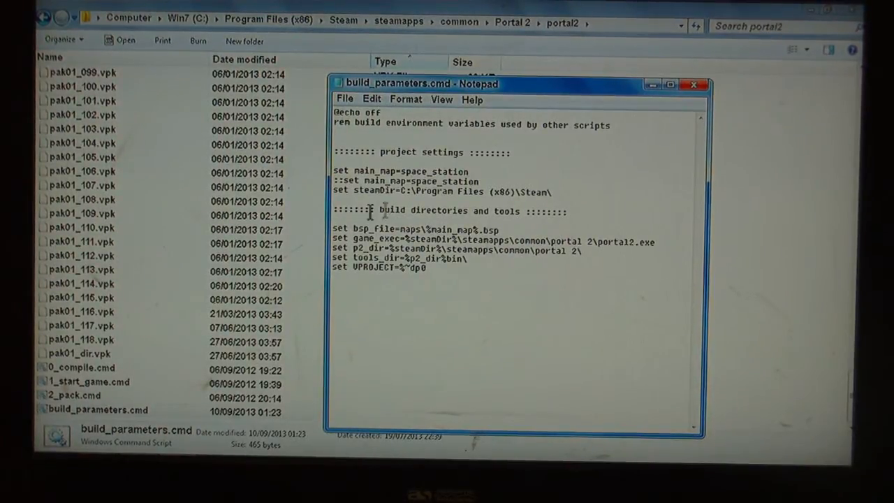
pyautogui.moveTo(118, 408)
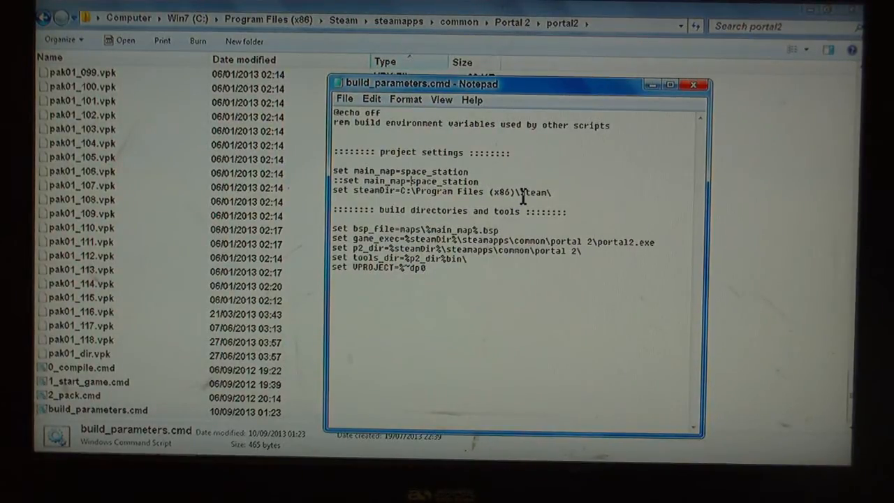
# Edit build_parameters.cmd so main_map reads the_station instead of space_station, and save
pyautogui.click(692, 84)
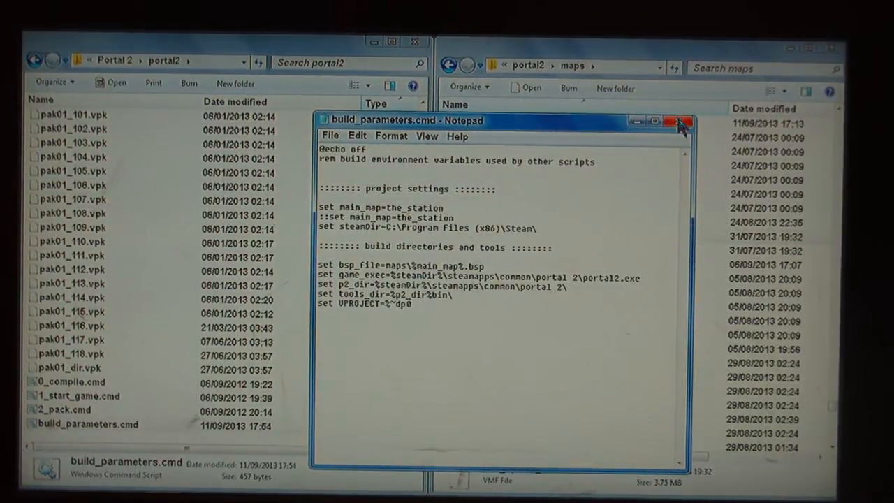
# Close Notepad and run 0_compile.cmd from the portal2 folder
pyautogui.click(679, 121)
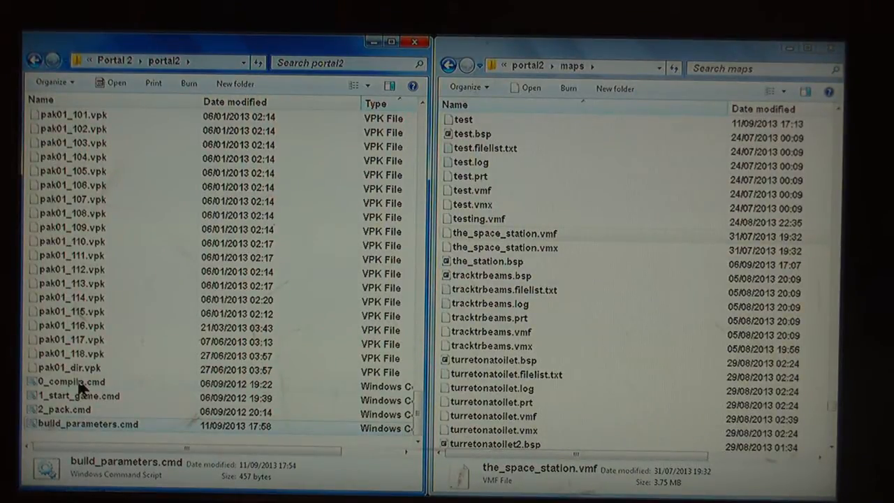
pyautogui.click(70, 382)
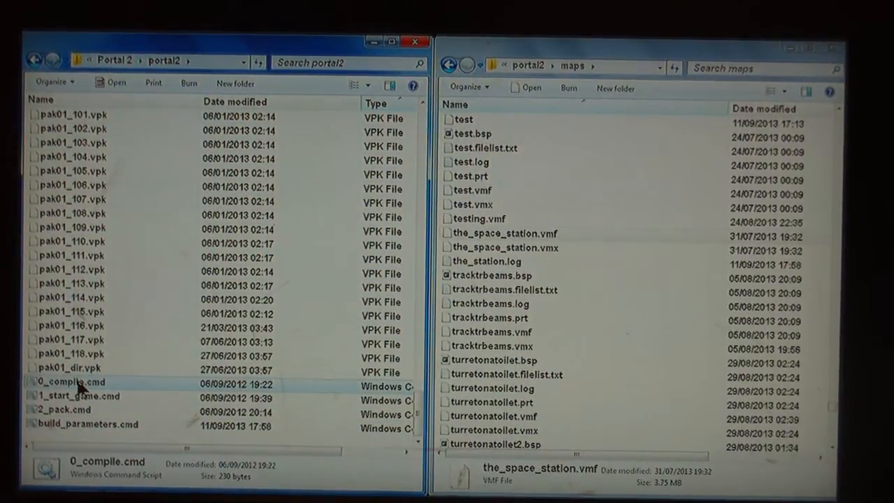
pyautogui.moveTo(486, 274)
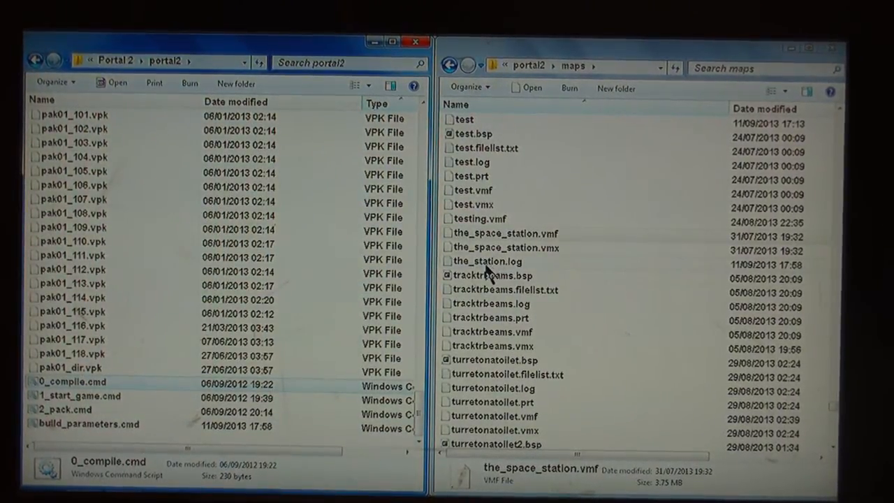